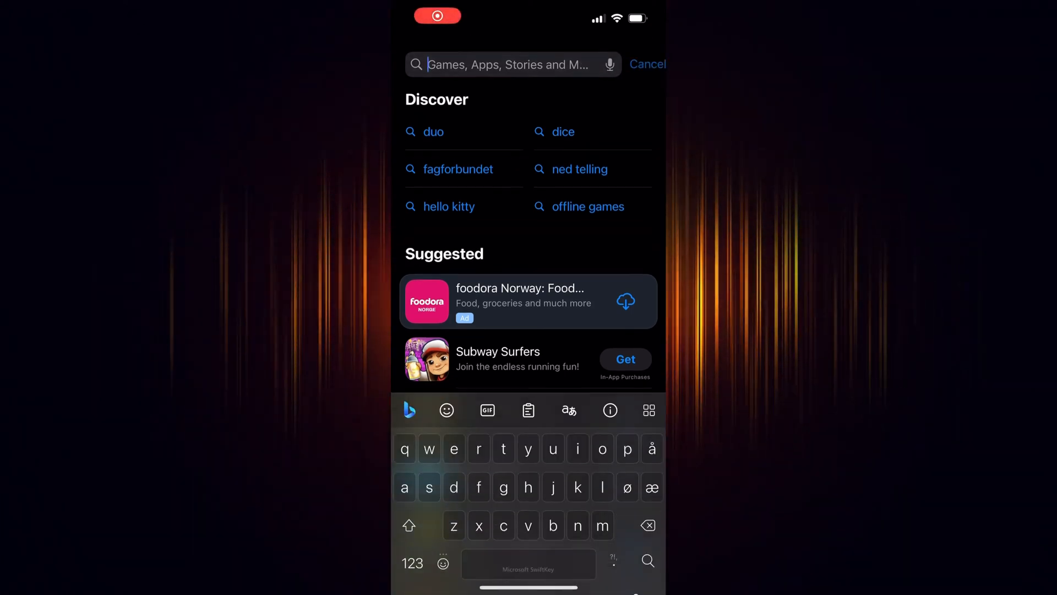
- Search the App Store for 'binan' and launch the installed Binance app from the results
text(binan)
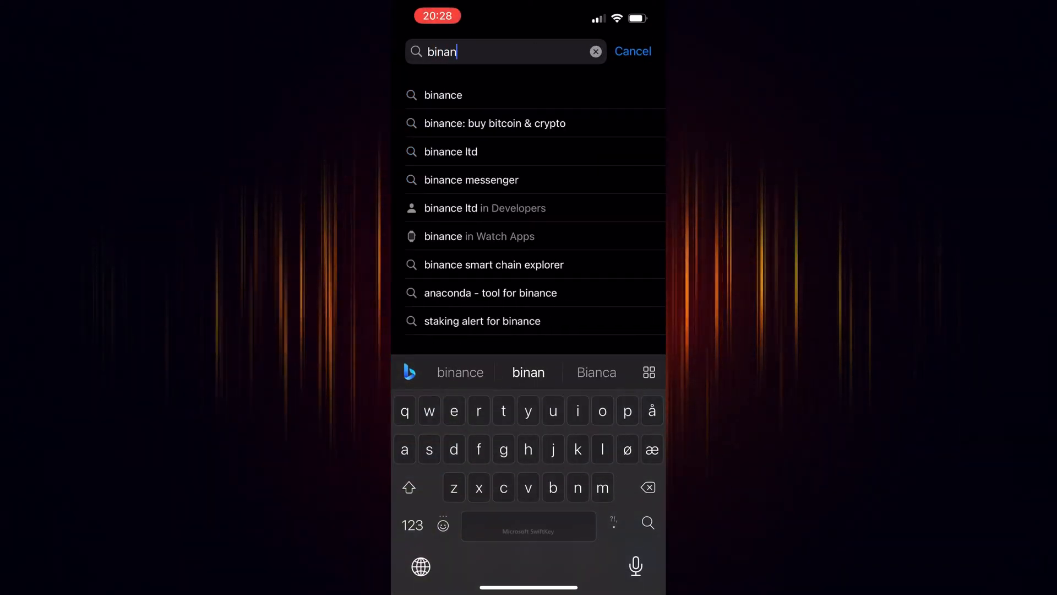
click(443, 95)
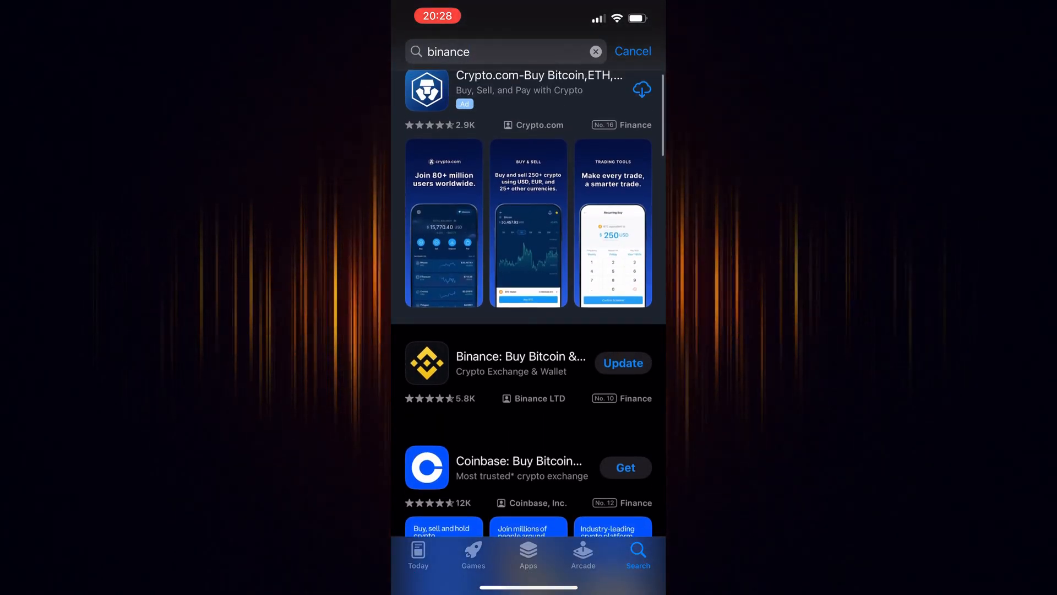
click(520, 356)
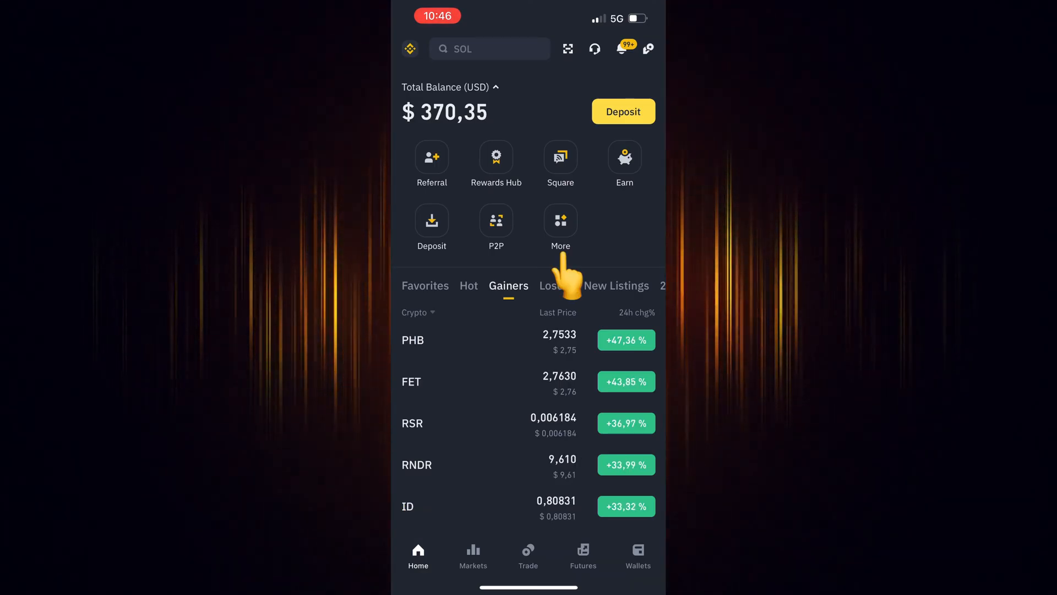
- Add the Convert service from the Trade category to the home quick-access shortcuts
click(560, 219)
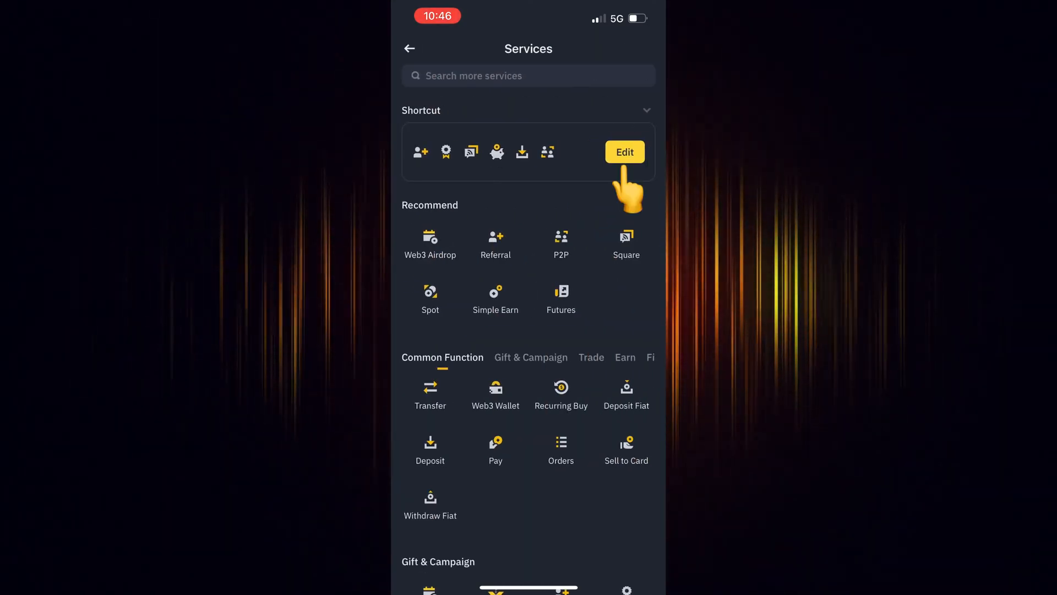
click(624, 152)
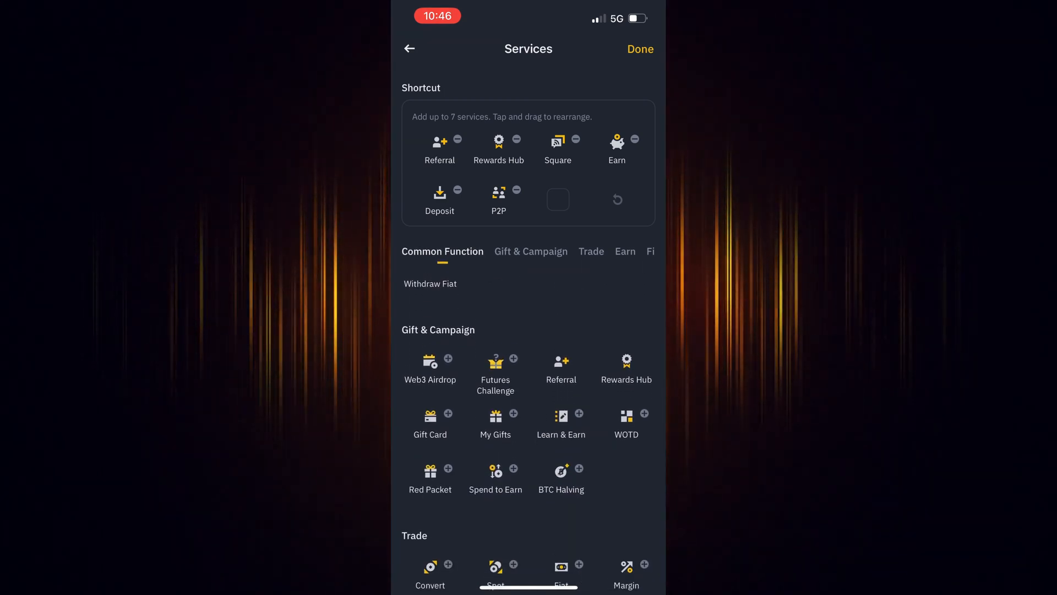
click(591, 251)
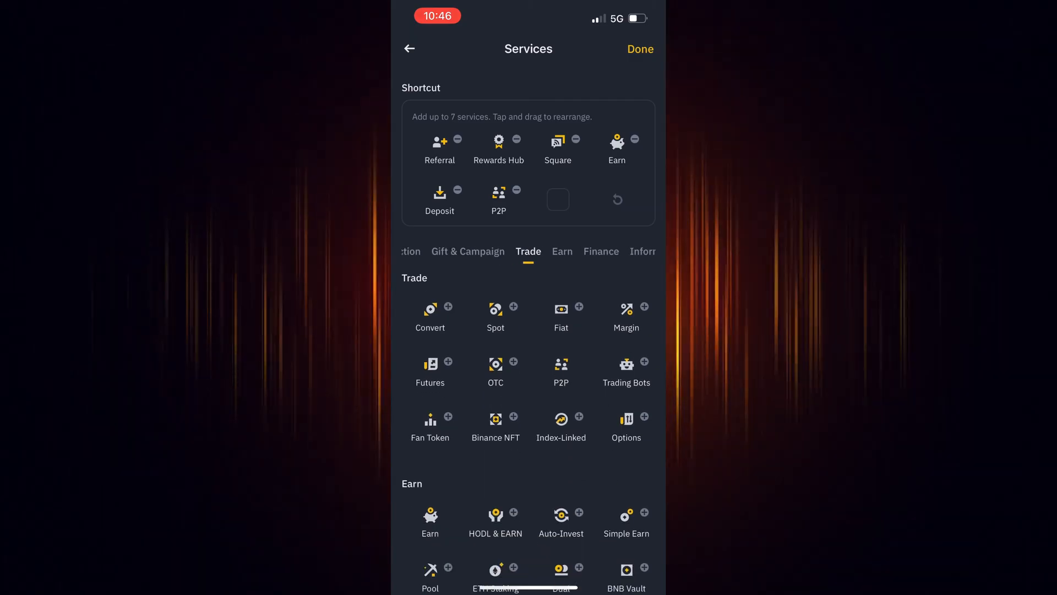
click(447, 307)
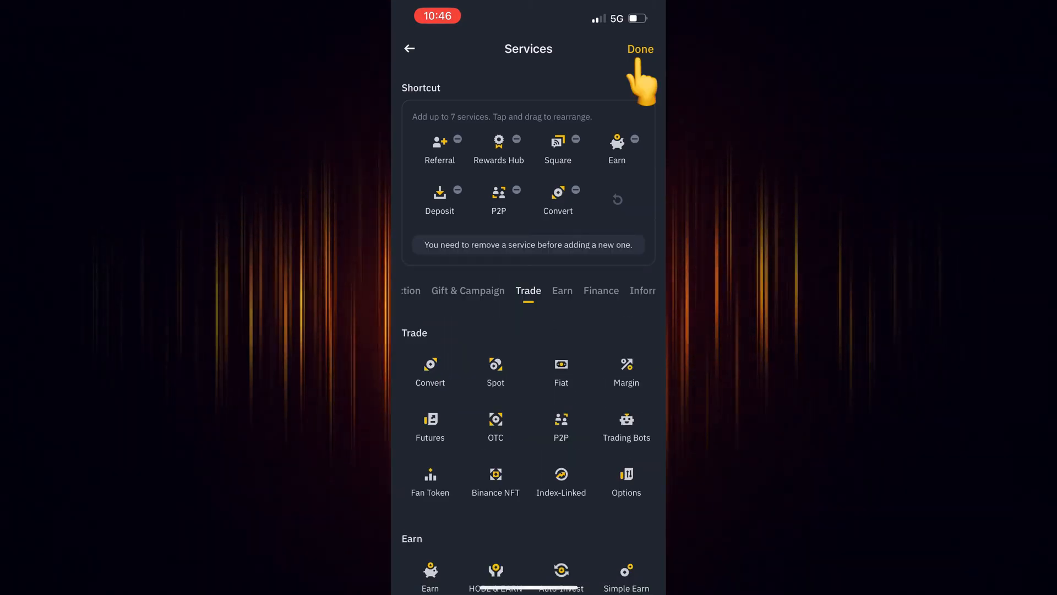
click(640, 49)
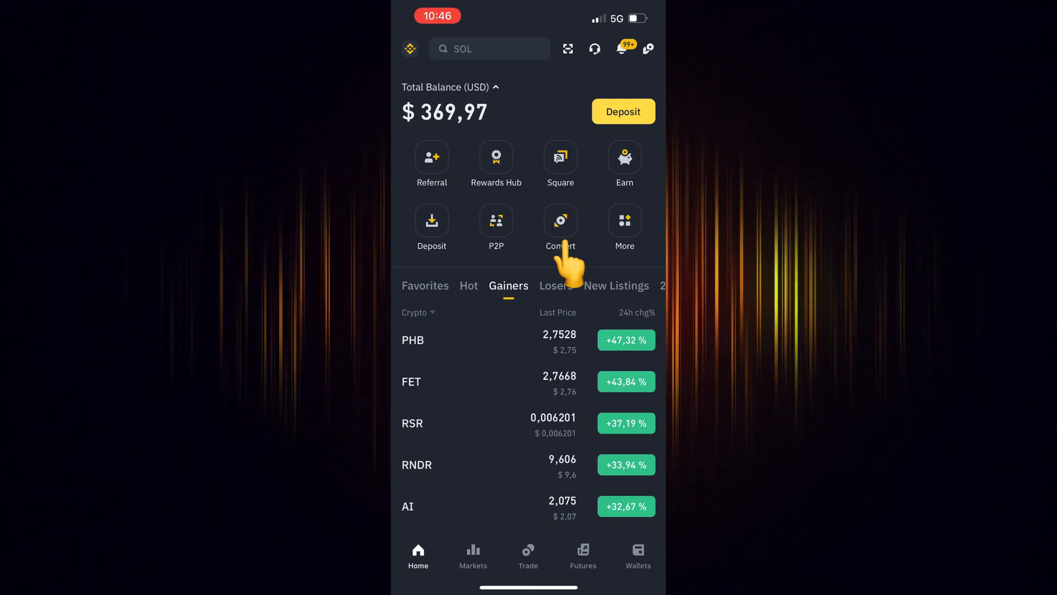
- Convert the maximum FLOKI balance to SUI at market rate and confirm the conversion
click(561, 222)
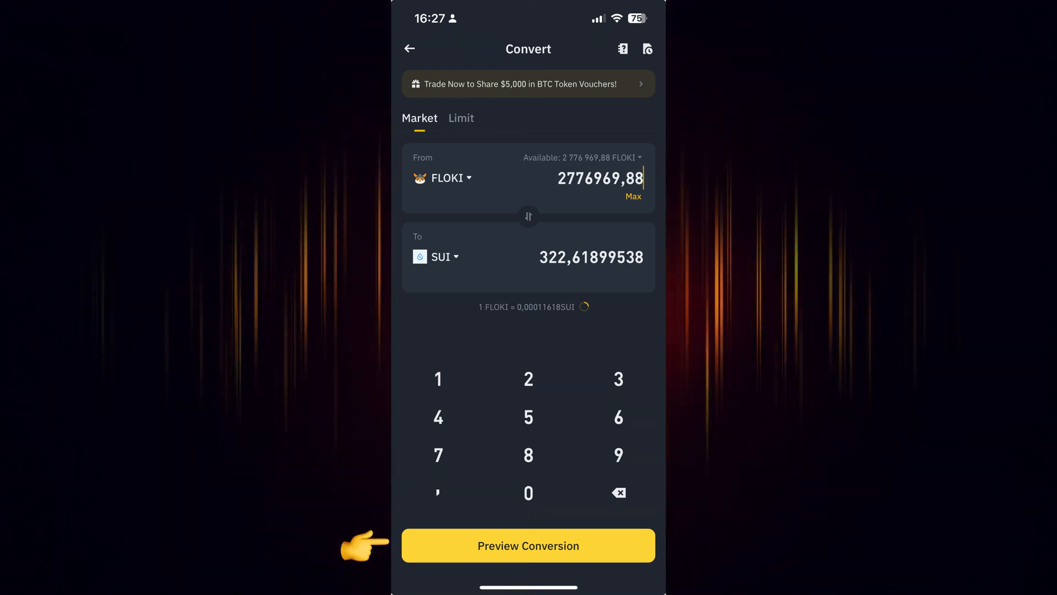
click(528, 545)
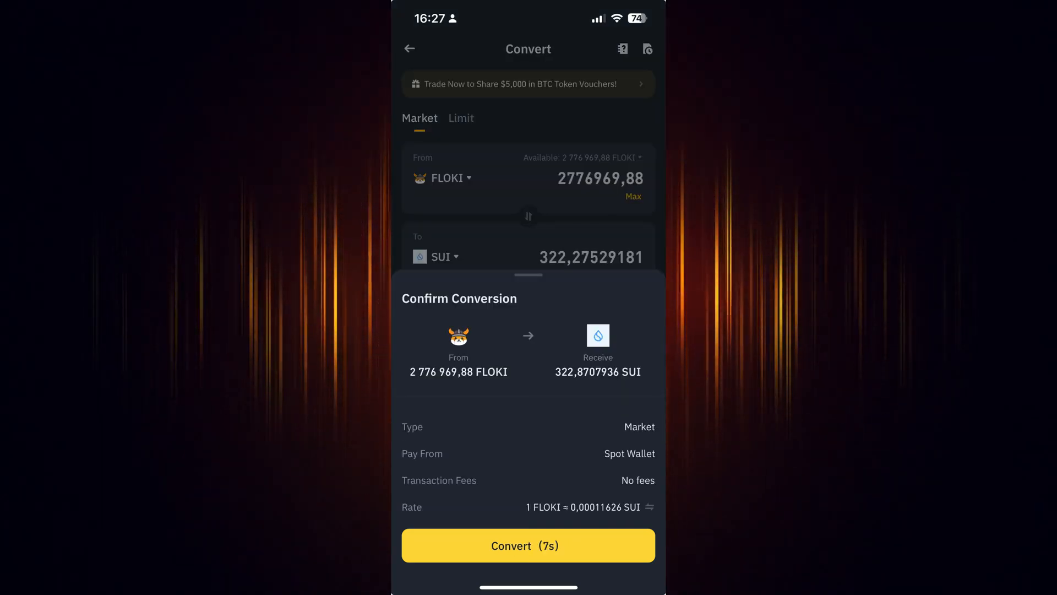
click(528, 545)
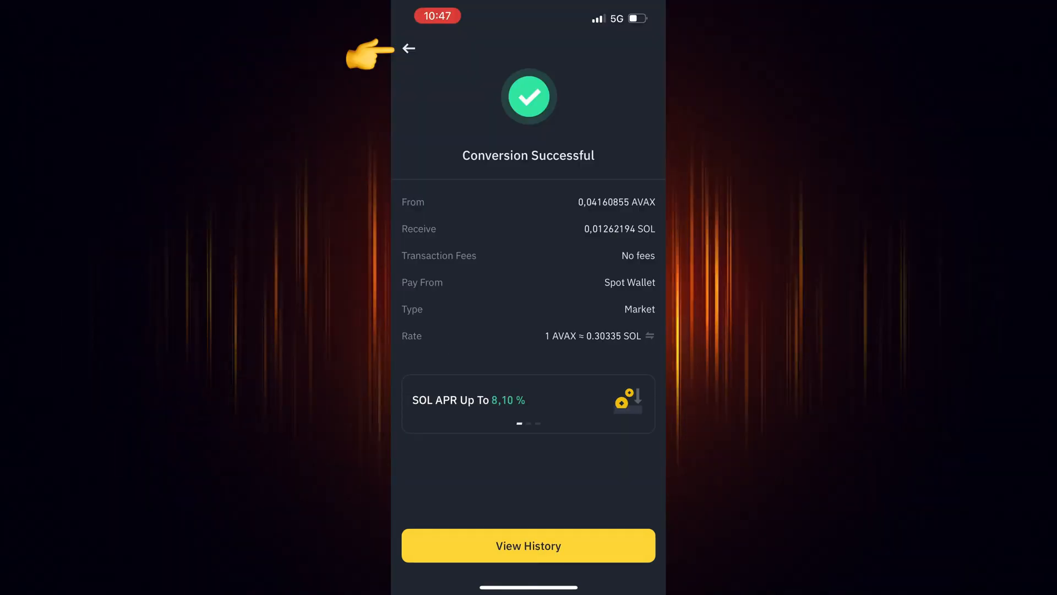
- Return home from the success screen and view the Spot wallet balances
click(527, 545)
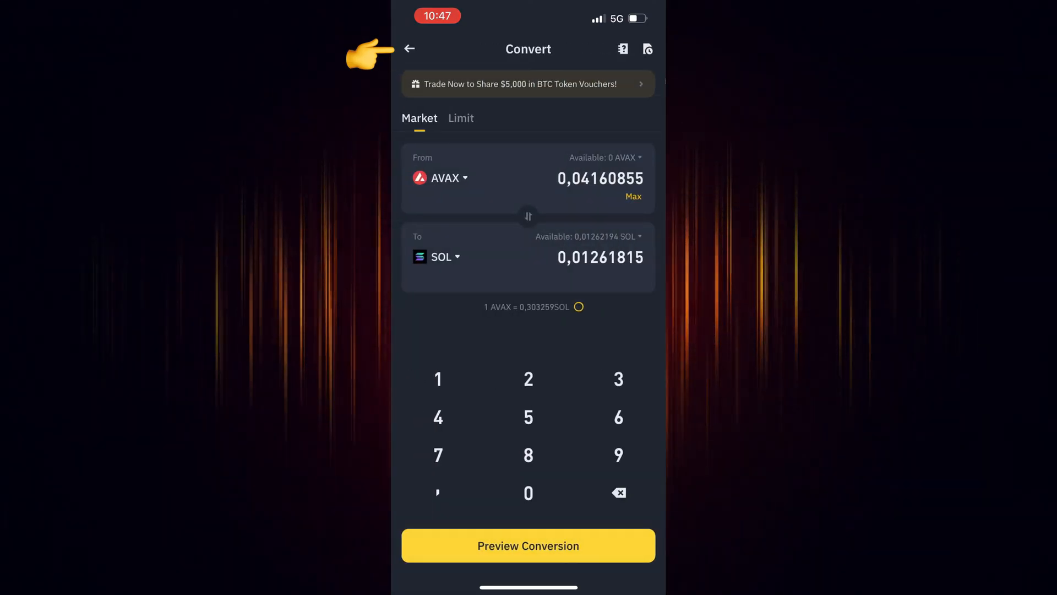
click(409, 49)
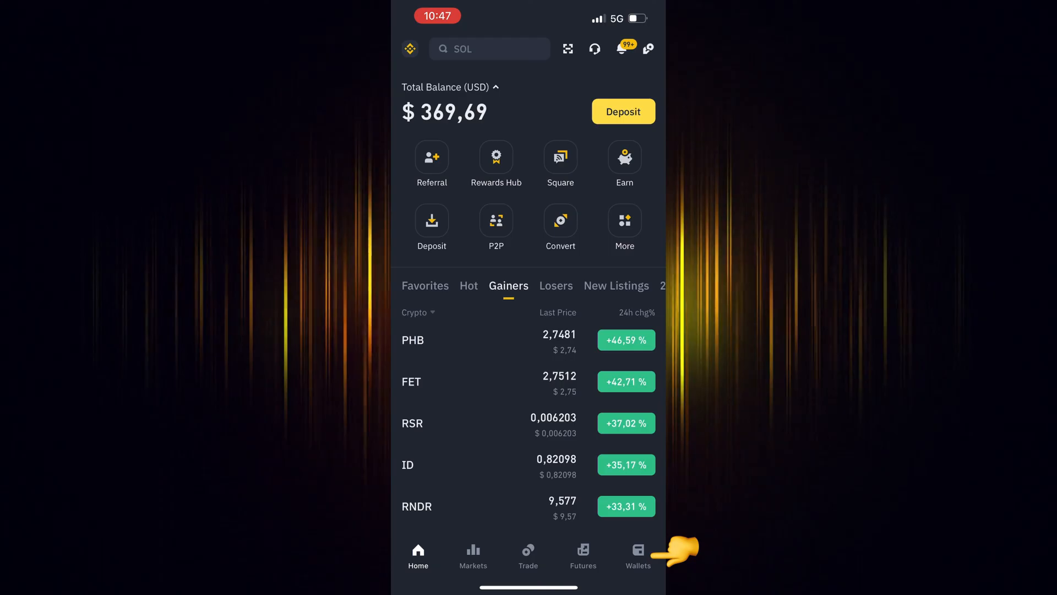
click(637, 553)
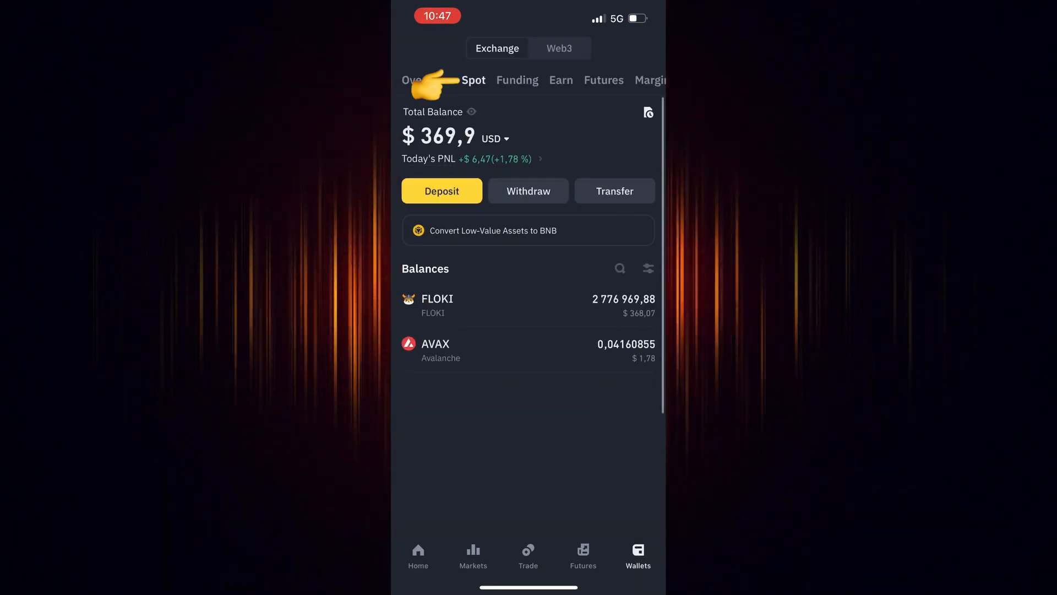